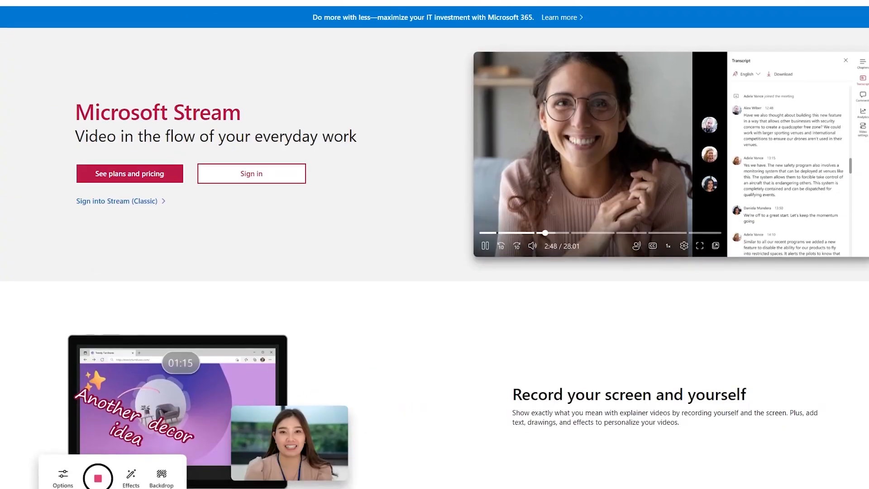
Scroll down the Microsoft Stream product page before signing in to Microsoft 365.
{"action": "scroll", "scroll_direction": "down", "scroll_amount": 3}
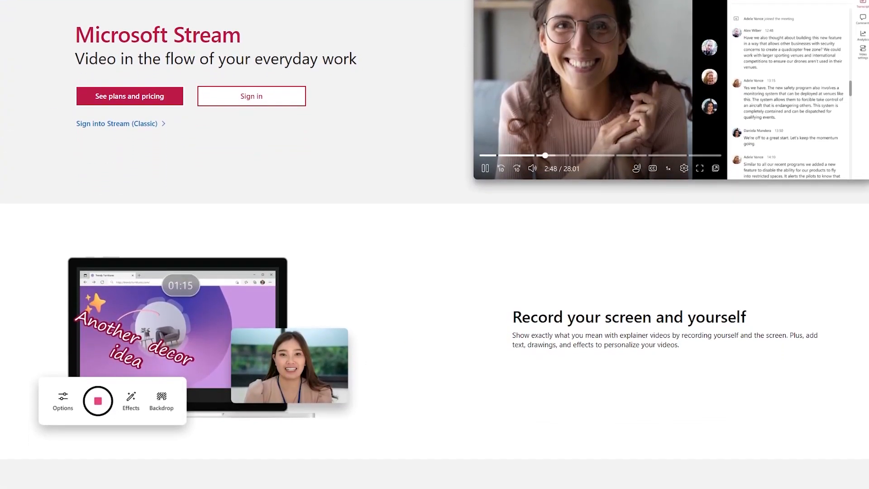
{"action": "scroll", "scroll_direction": "down", "scroll_amount": 3}
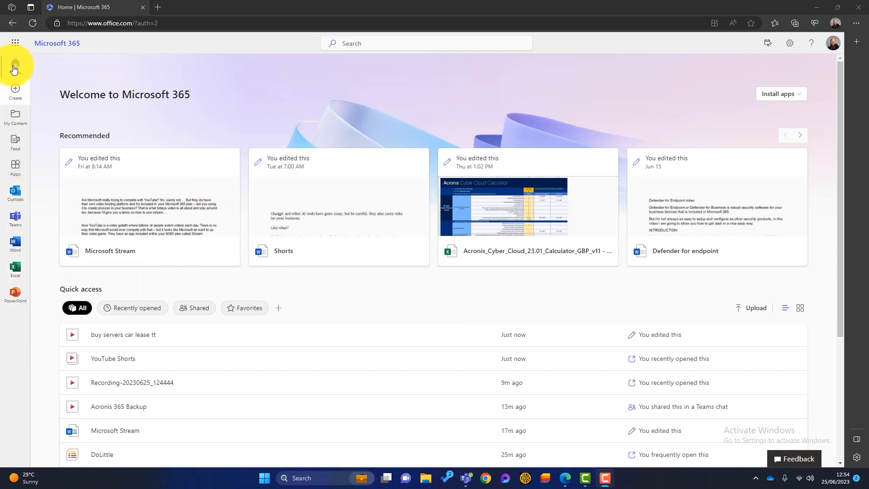
Launch Stream from the Microsoft 365 app launcher's Apps list.
{"action": "left_click", "coordinate": [14, 47]}
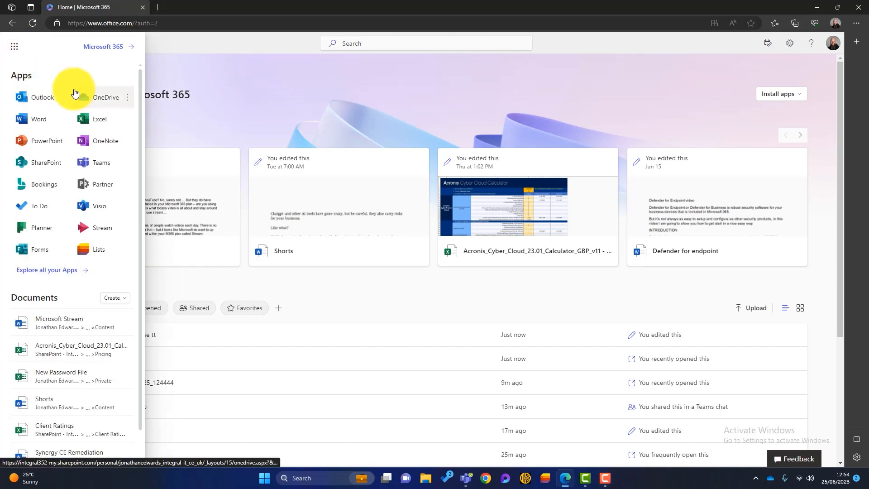
{"action": "mouse_move", "coordinate": [102, 231]}
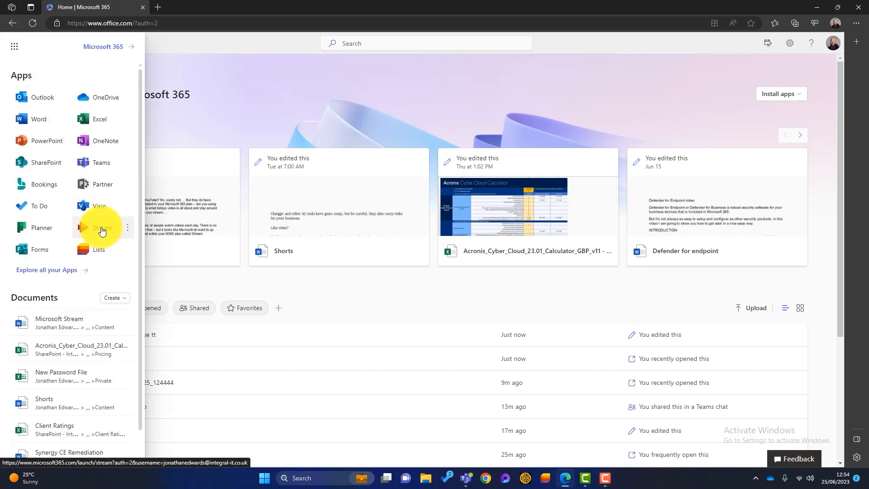
{"action": "left_click", "coordinate": [101, 228]}
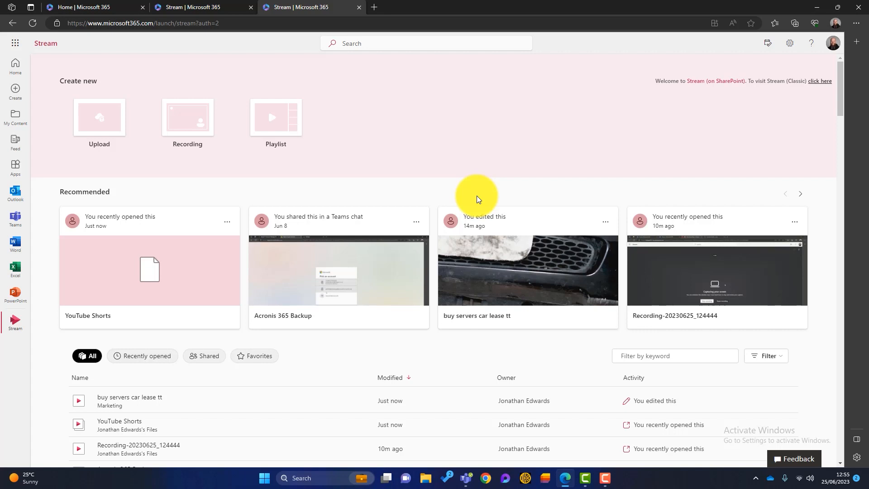
Open the buy servers car lease tt video from Recommended and start playback.
{"action": "scroll", "scroll_direction": "down", "scroll_amount": 3}
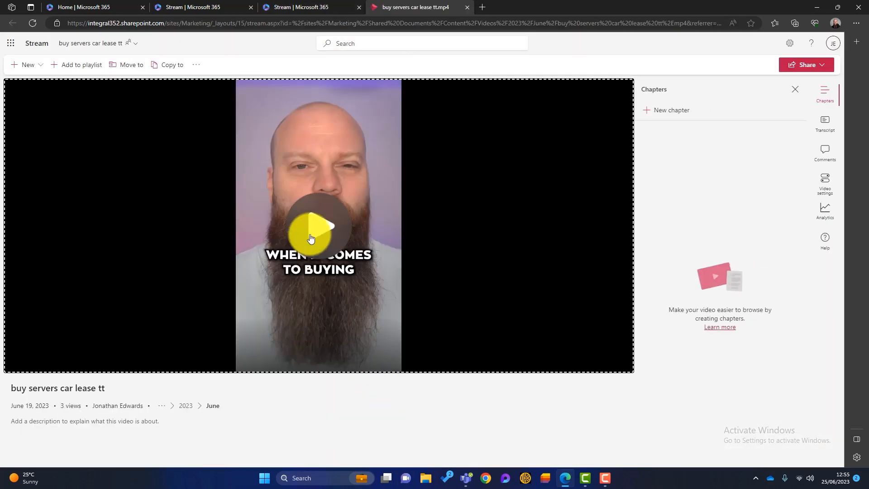
{"action": "left_click", "coordinate": [317, 226]}
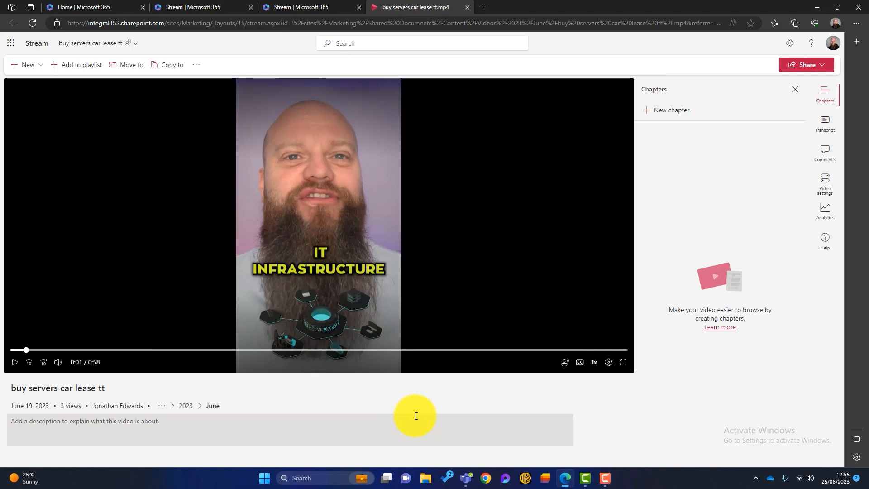
{"action": "mouse_move", "coordinate": [642, 418]}
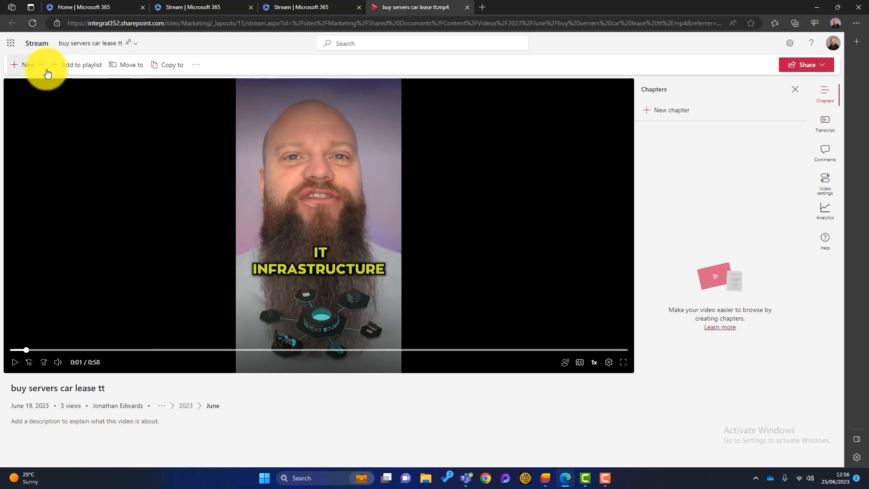
{"action": "left_click", "coordinate": [28, 64]}
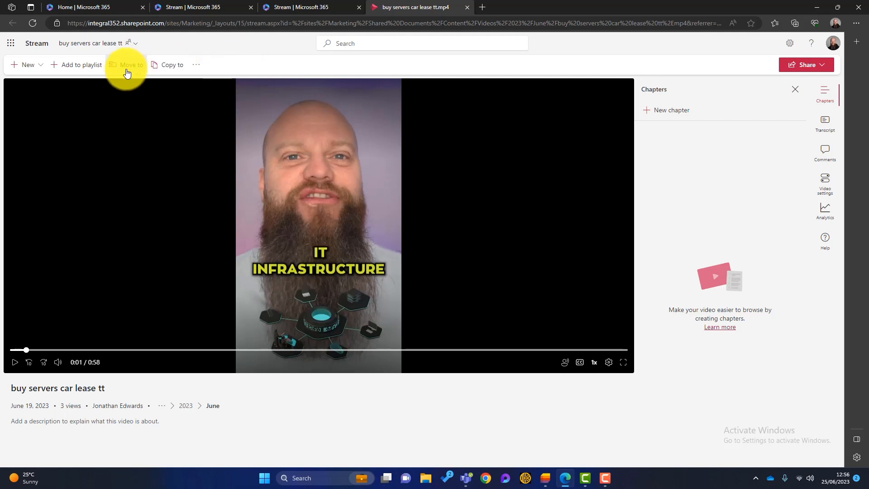
{"action": "mouse_move", "coordinate": [82, 65]}
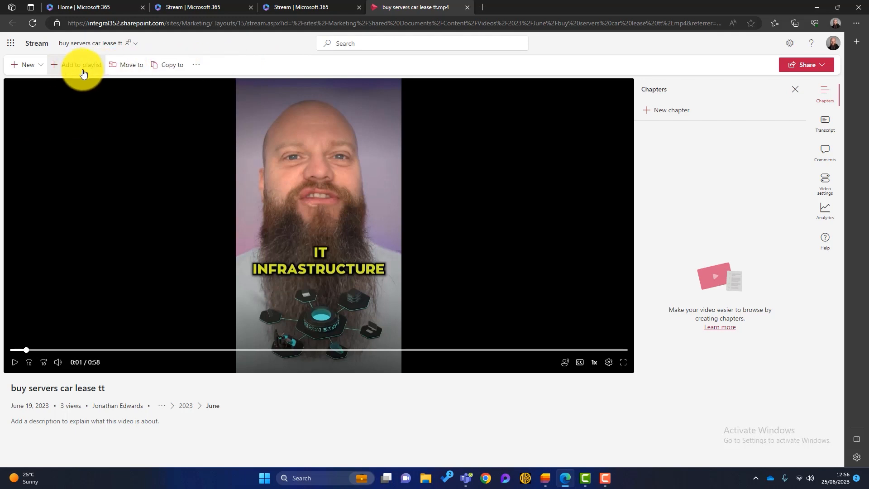
Start adding the video to a playlist, listing YouTube Shorts, and switch to Microsoft Lists.
{"action": "left_click", "coordinate": [80, 65]}
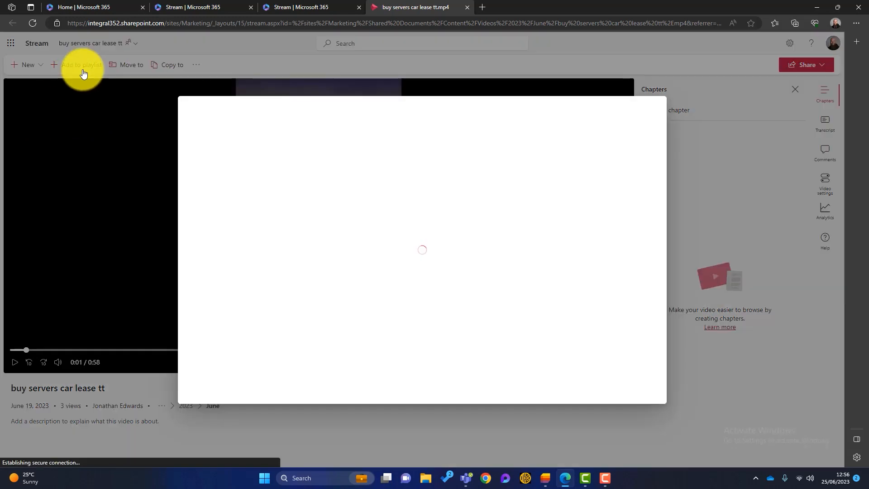
{"action": "left_click", "coordinate": [81, 65]}
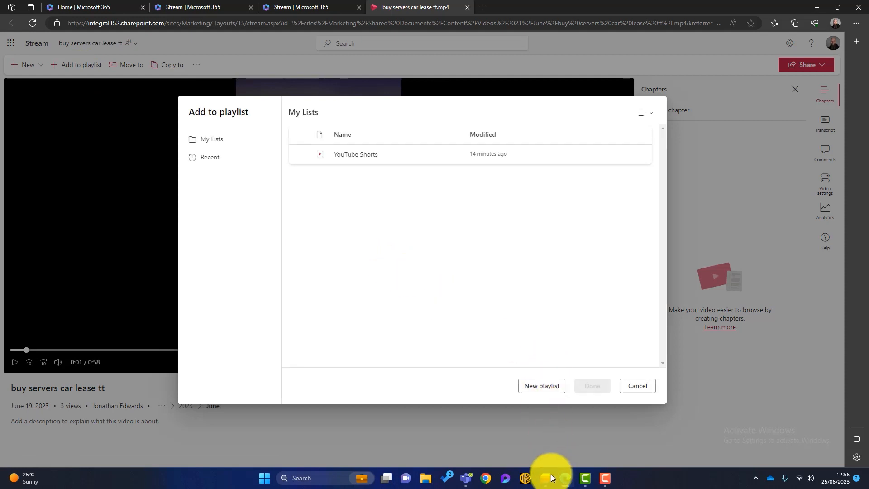
{"action": "left_click", "coordinate": [550, 480]}
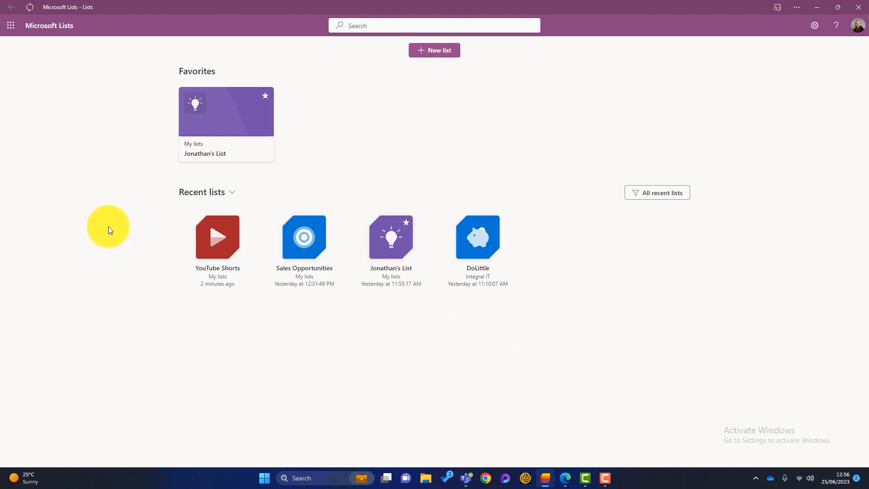
{"action": "mouse_move", "coordinate": [217, 240]}
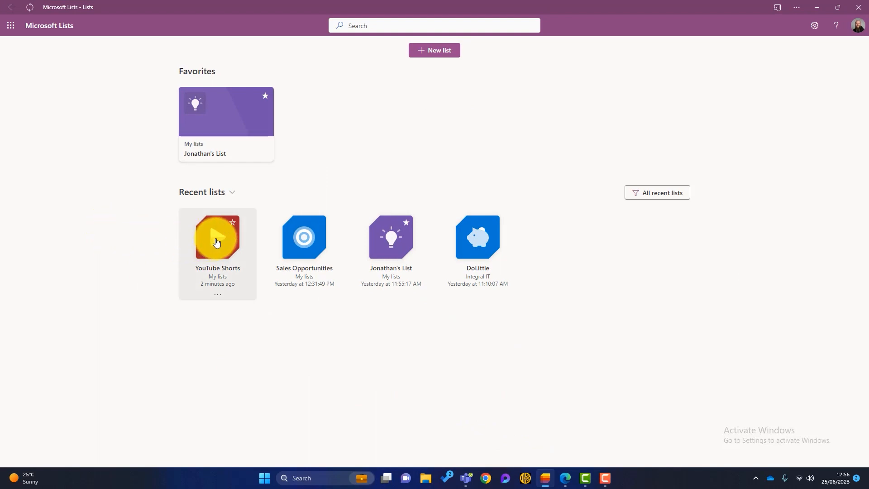
Open the empty YouTube Shorts list from Recent lists in Microsoft Lists.
{"action": "left_click", "coordinate": [216, 237]}
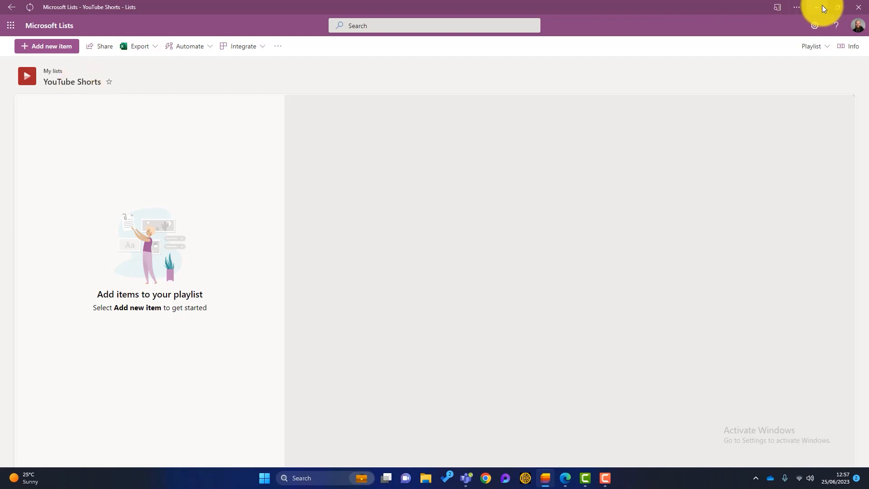
Return to the Stream video and show its Share options: Copy link, Embed code, Manage access.
{"action": "left_click", "coordinate": [412, 7]}
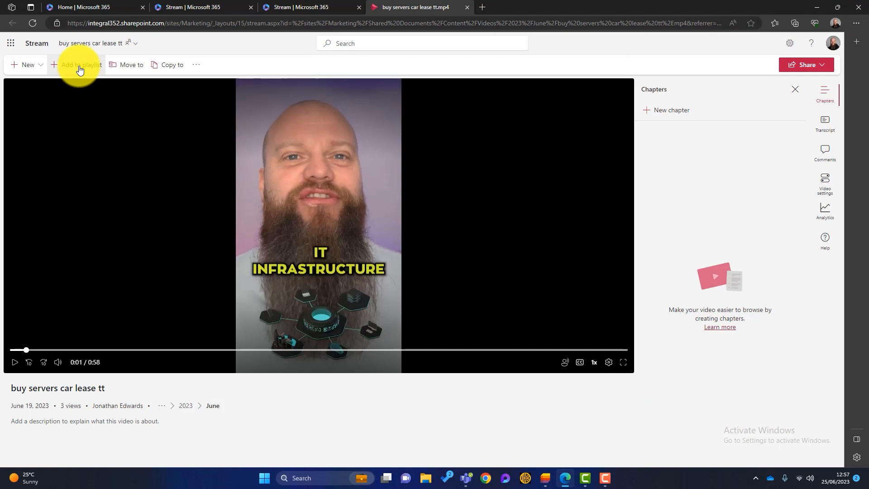
{"action": "mouse_move", "coordinate": [128, 65]}
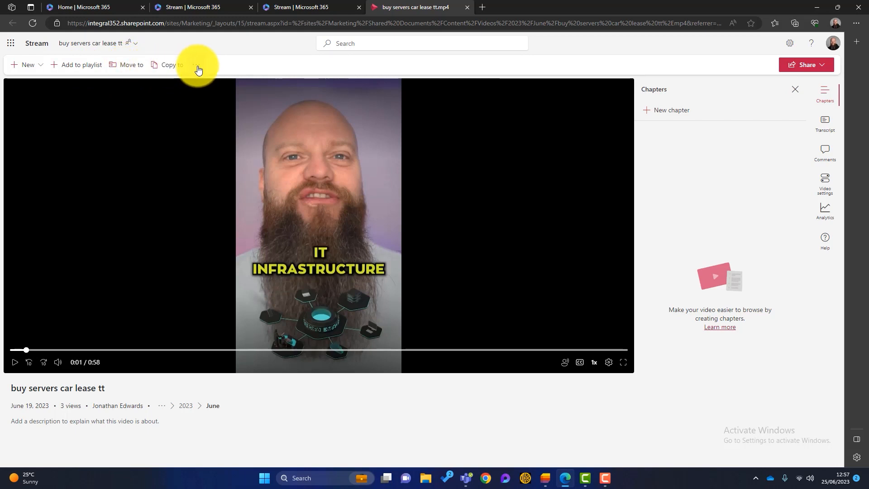
{"action": "left_click", "coordinate": [195, 65]}
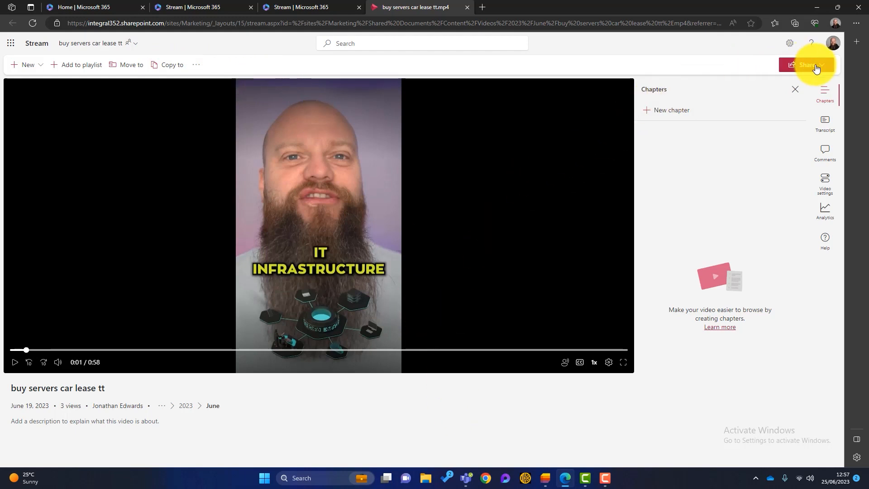
{"action": "left_click", "coordinate": [823, 65]}
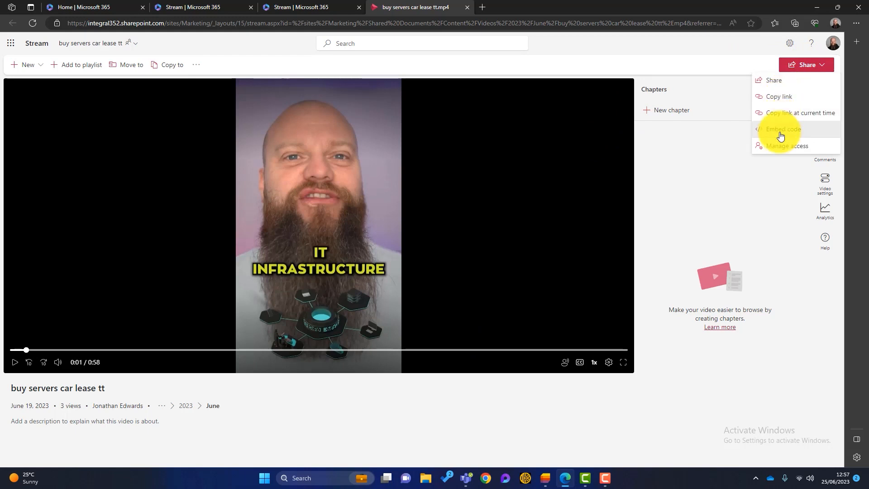
{"action": "mouse_move", "coordinate": [775, 148]}
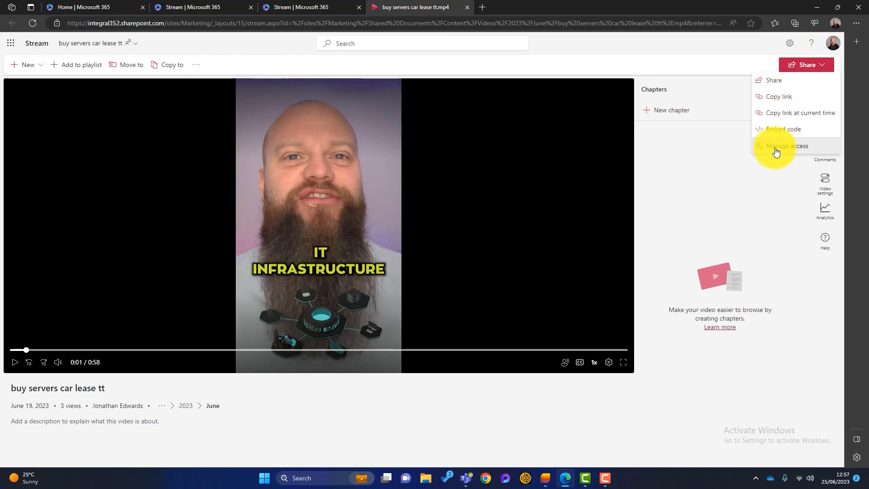
{"action": "mouse_move", "coordinate": [782, 146]}
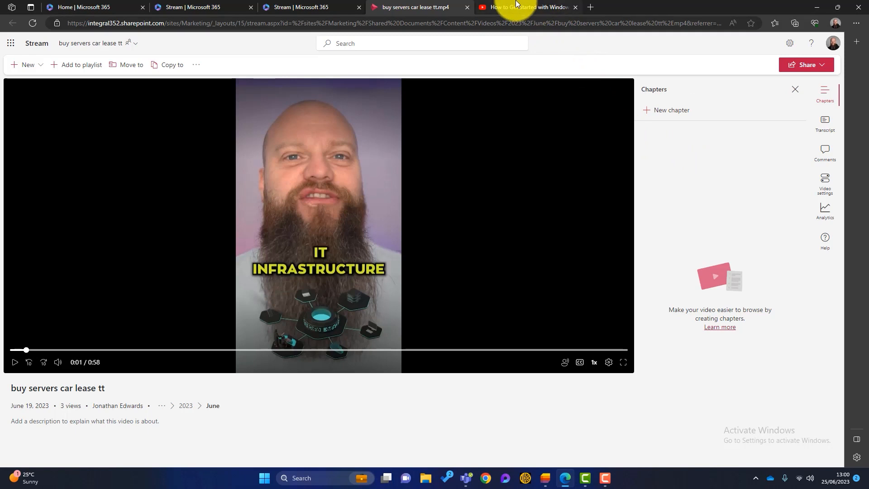
View the How to Get Started with Windows 365 YouTube video, then return to Stream.
{"action": "left_click", "coordinate": [524, 7]}
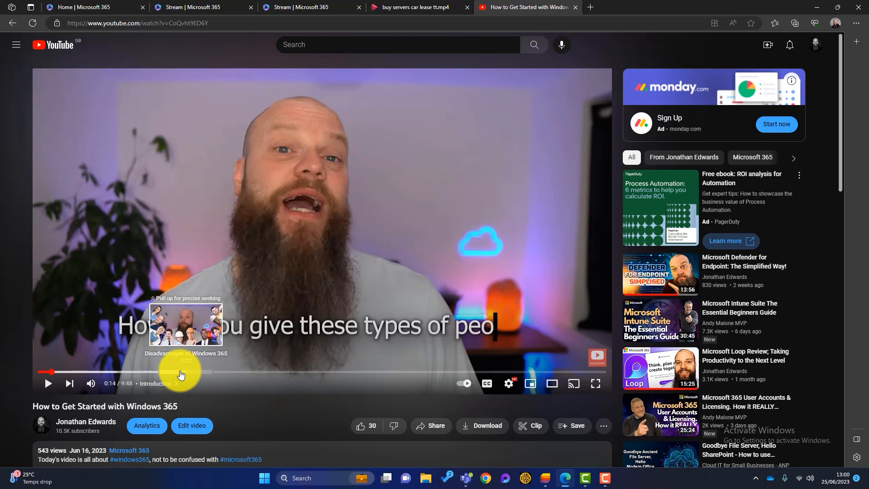
{"action": "scroll", "scroll_direction": "down", "scroll_amount": 3}
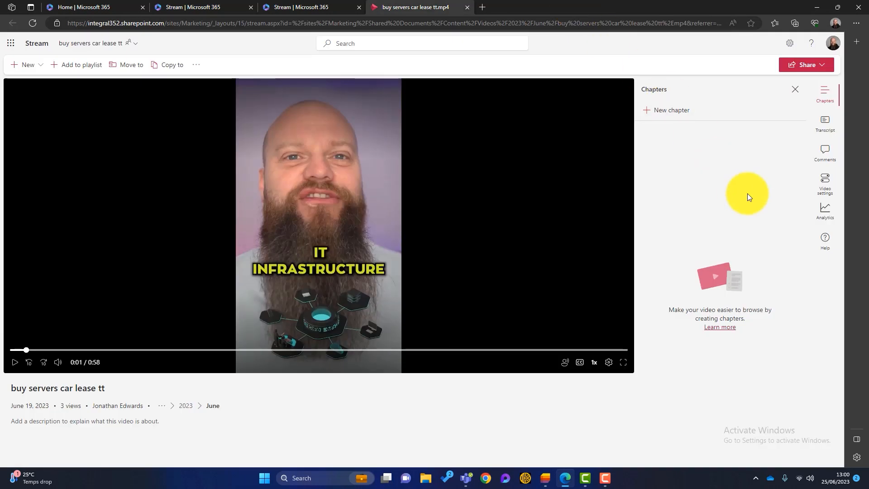
Show the video's transcript in the right rail, then its empty comments panel.
{"action": "left_click", "coordinate": [824, 121]}
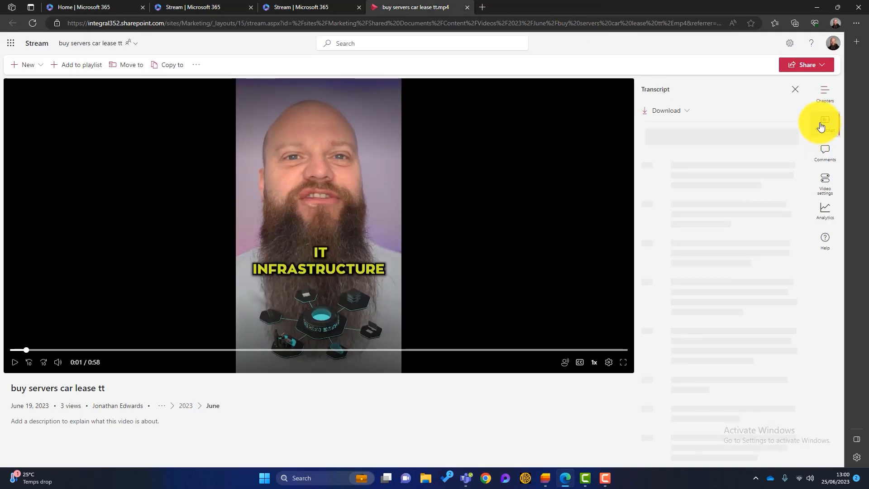
{"action": "left_click", "coordinate": [824, 120]}
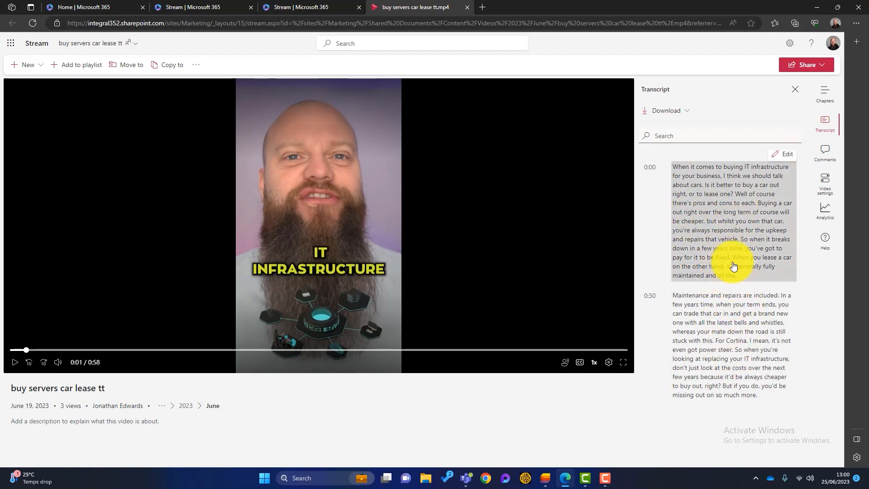
{"action": "left_click", "coordinate": [824, 152]}
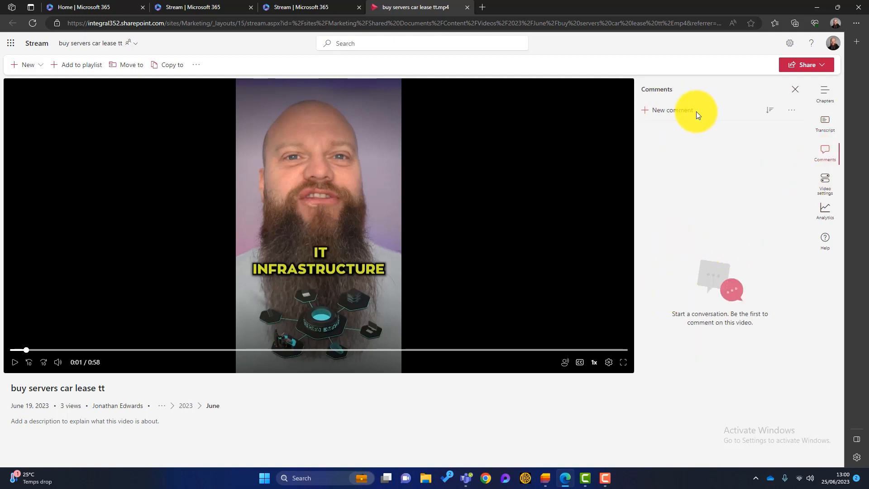
Start a new comment with the draft text 'This' and discard it.
{"action": "left_click", "coordinate": [670, 109]}
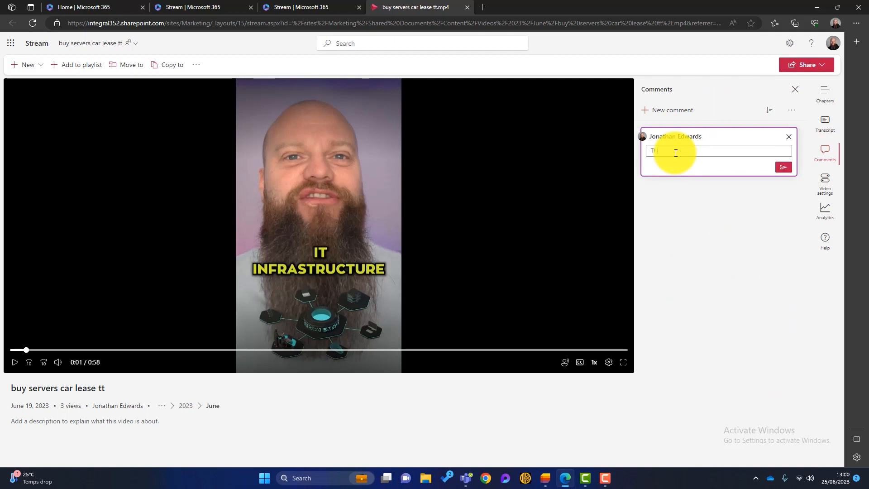
{"action": "type", "text": "This"}
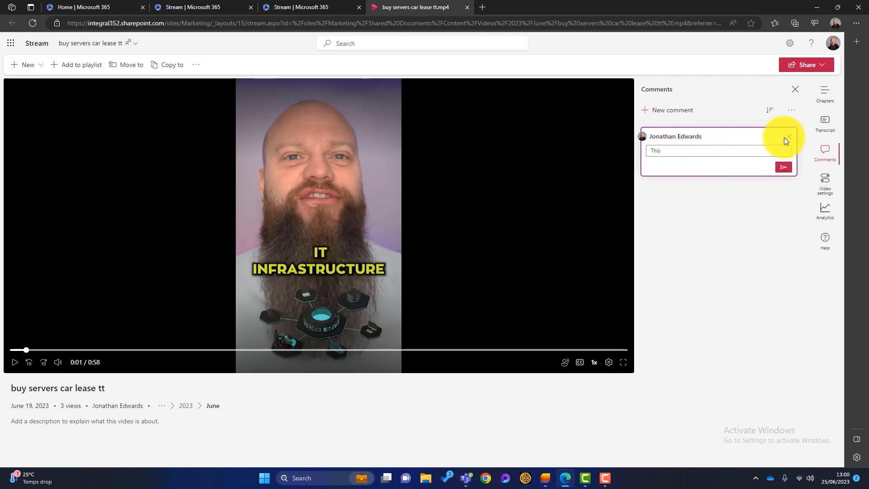
{"action": "left_click", "coordinate": [784, 137]}
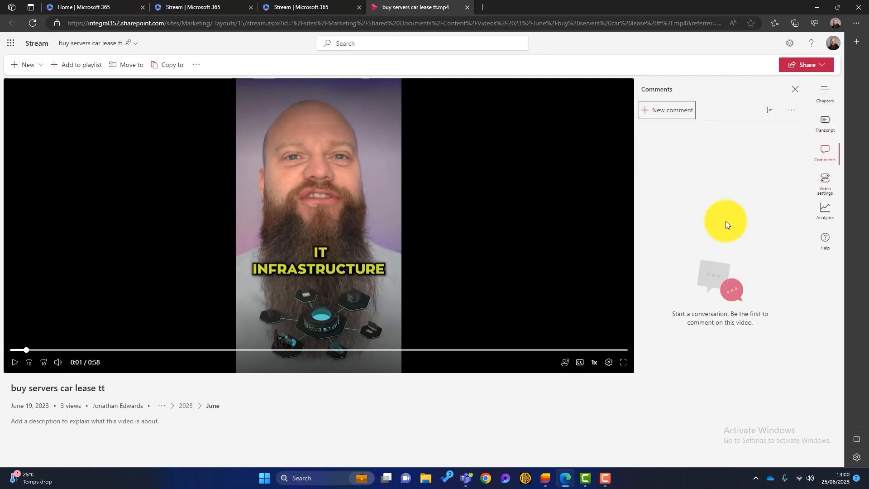
{"action": "mouse_move", "coordinate": [824, 180]}
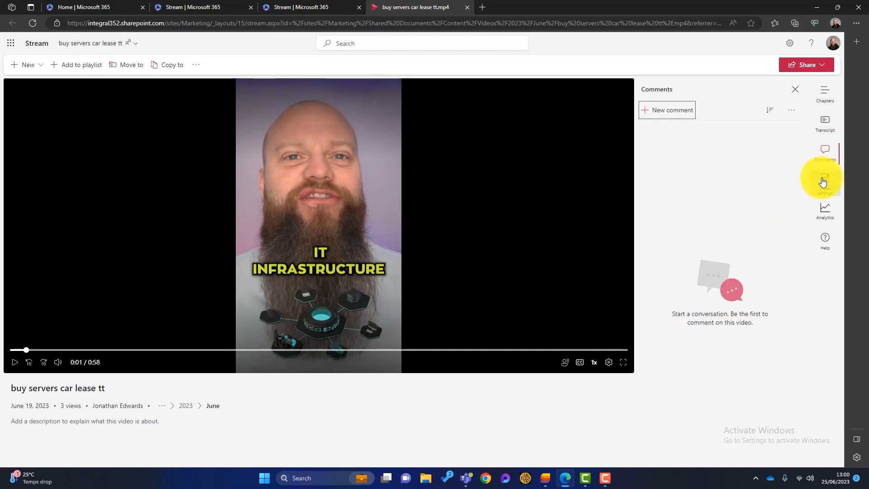
Show the video's current thumbnail in Video settings and toggle the About video option twice.
{"action": "left_click", "coordinate": [823, 180]}
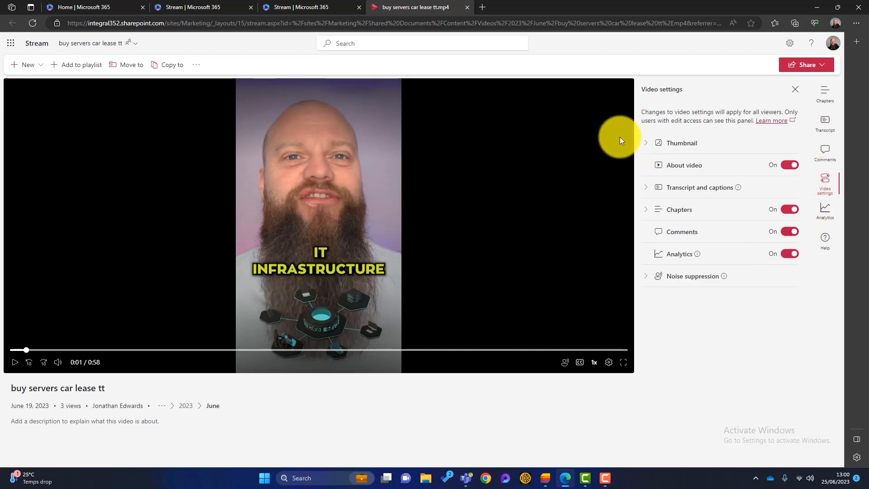
{"action": "left_click", "coordinate": [680, 142]}
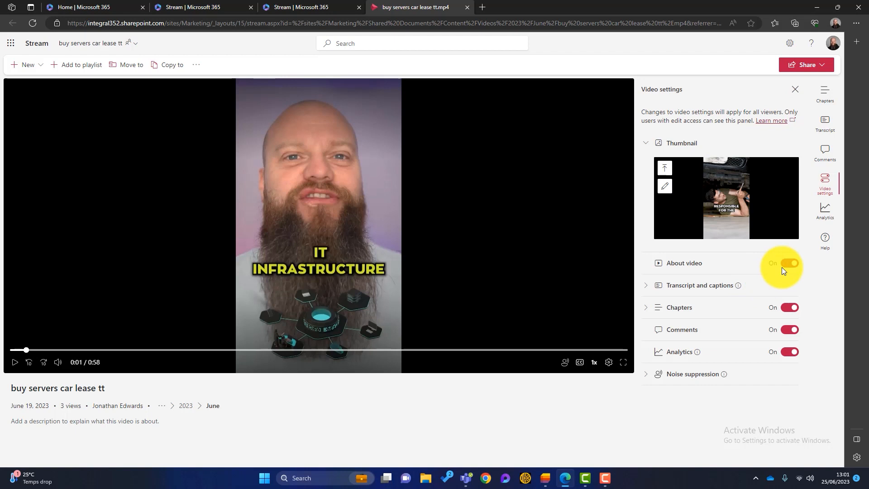
{"action": "left_click", "coordinate": [789, 263]}
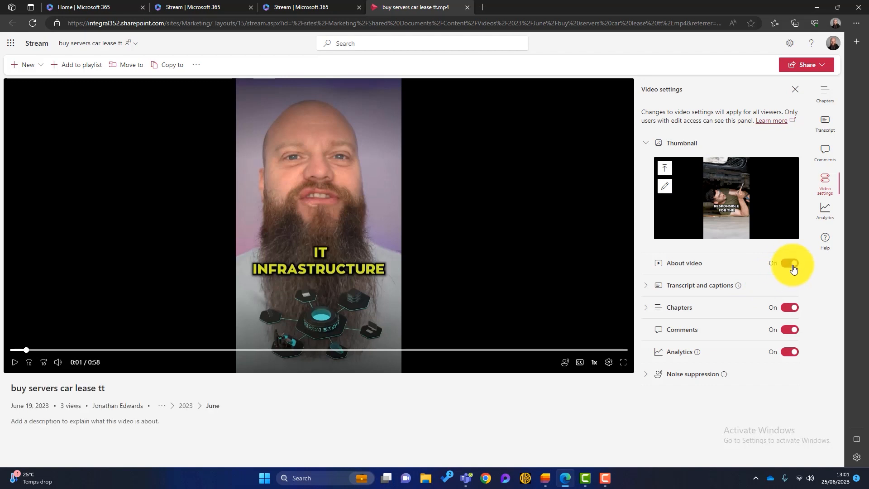
{"action": "left_click", "coordinate": [789, 262]}
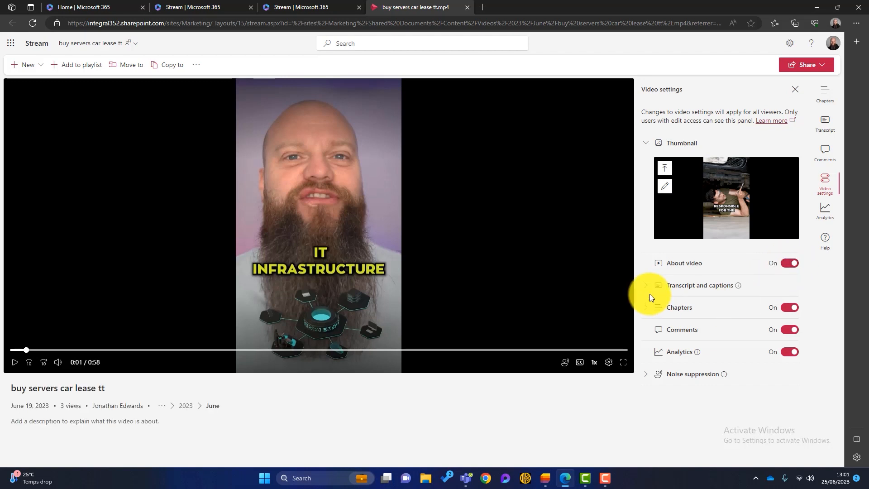
Expand and collapse the Transcript and captions options showing auto-generated English captions.
{"action": "left_click", "coordinate": [644, 285]}
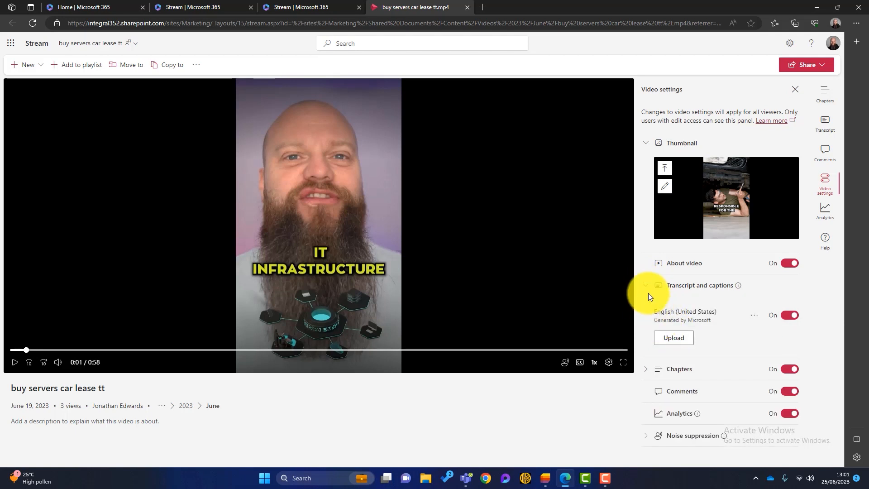
{"action": "left_click", "coordinate": [645, 285]}
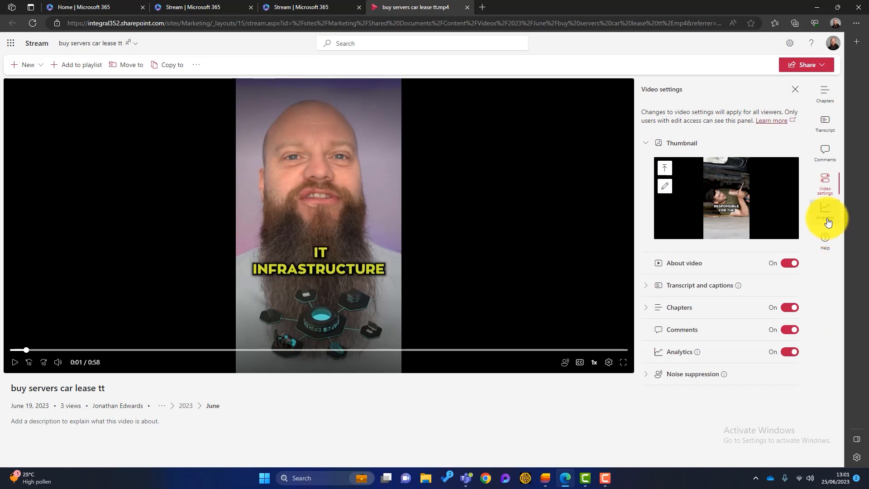
View the video's analytics with 1 viewer and 3 views, then leave the panel.
{"action": "left_click", "coordinate": [824, 209]}
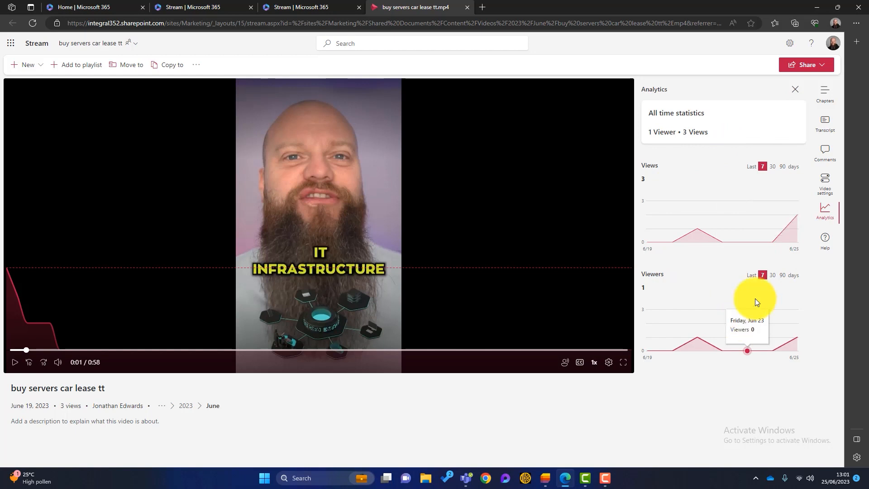
{"action": "left_click", "coordinate": [795, 90]}
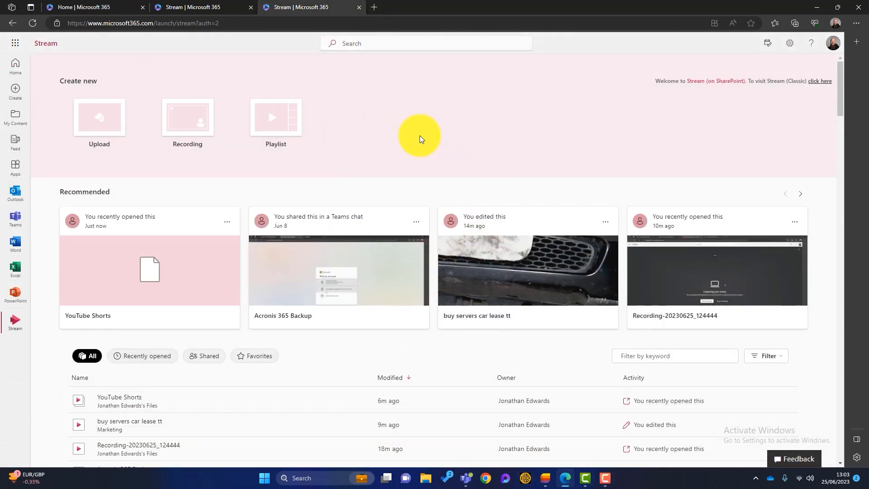
{"action": "mouse_move", "coordinate": [218, 156]}
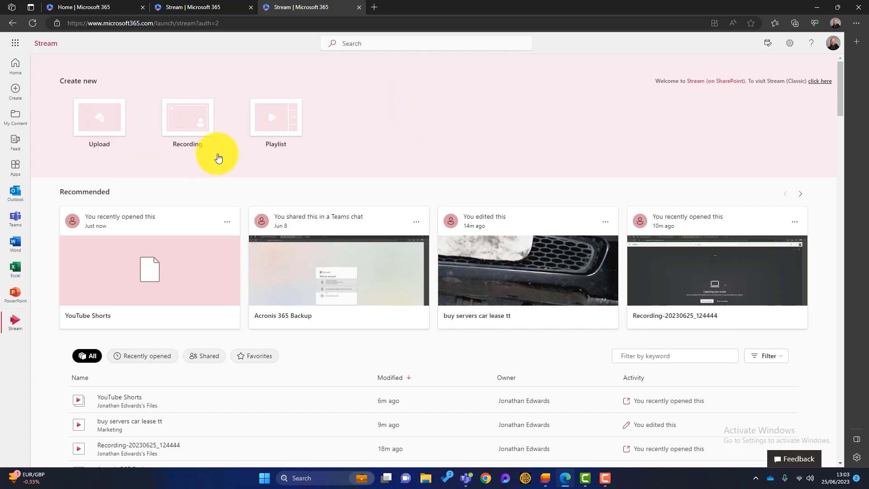
{"action": "mouse_move", "coordinate": [101, 169]}
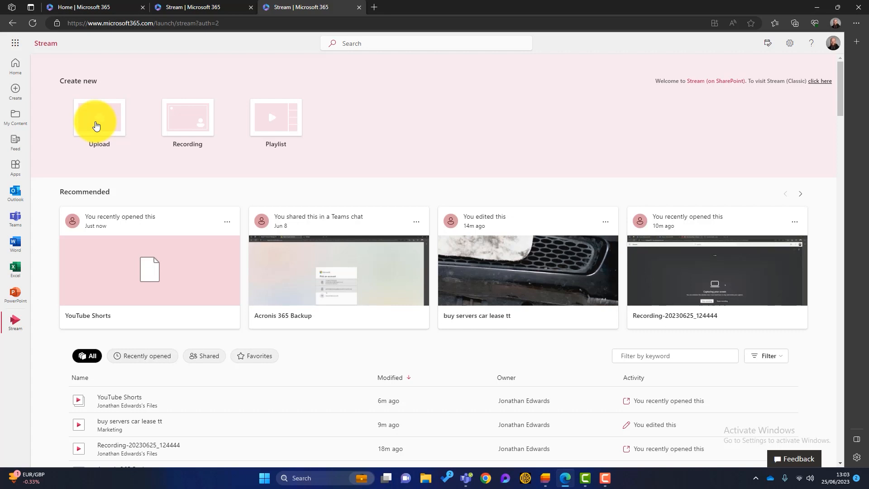
{"action": "mouse_move", "coordinate": [149, 97]}
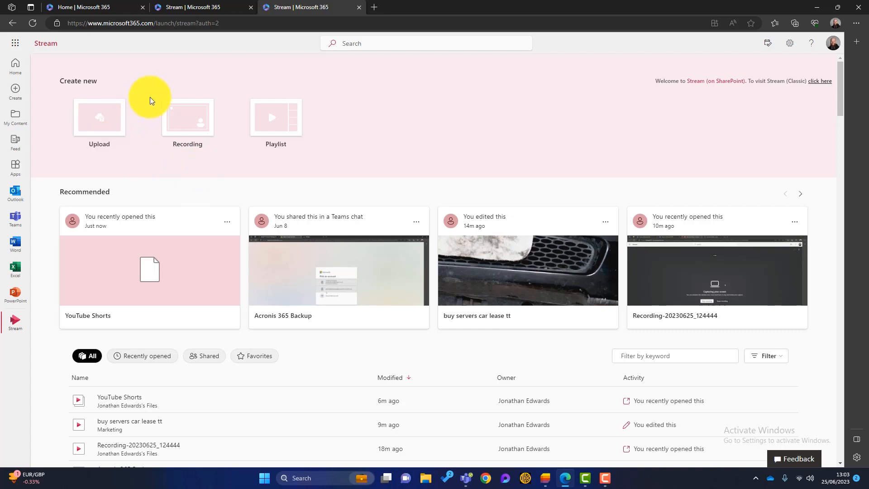
{"action": "mouse_move", "coordinate": [186, 123]}
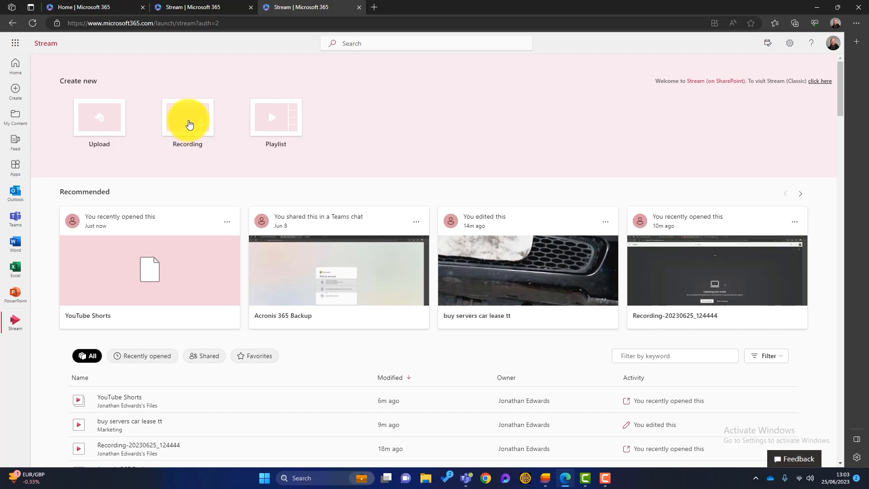
Start a new camera recording, try a backdrop and background blur, then clear the backdrop.
{"action": "left_click", "coordinate": [186, 118]}
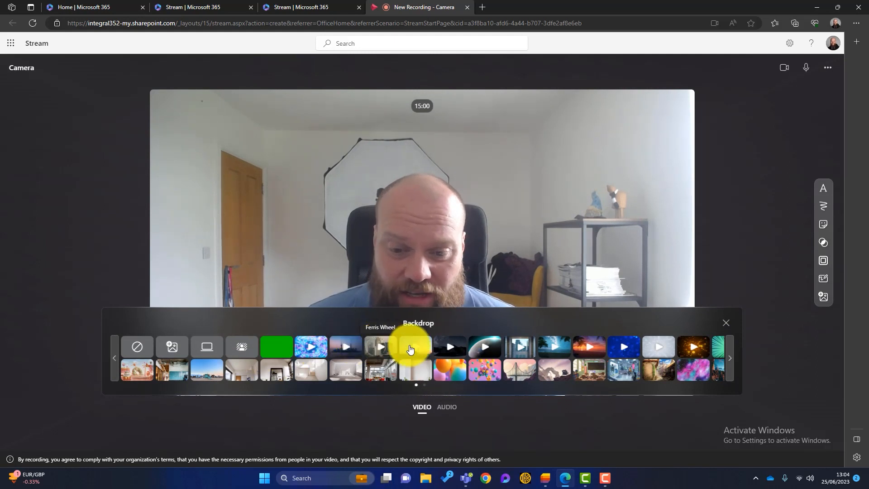
{"action": "left_click", "coordinate": [409, 346]}
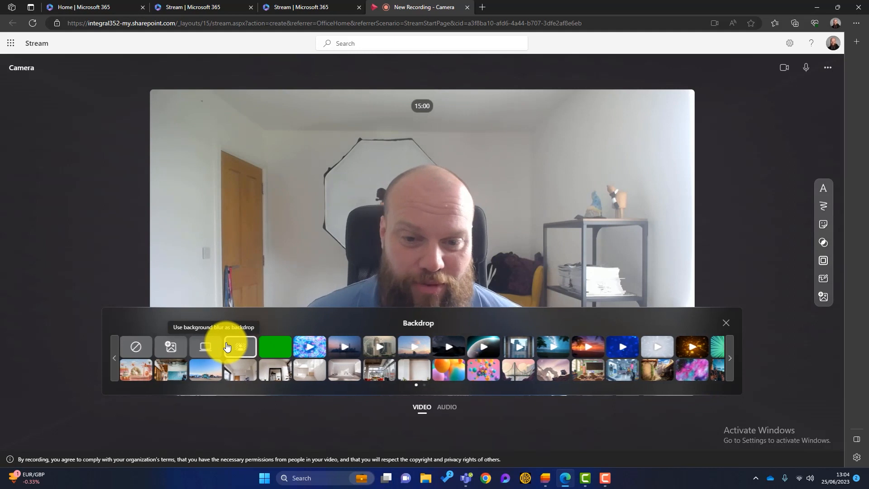
{"action": "left_click", "coordinate": [240, 347]}
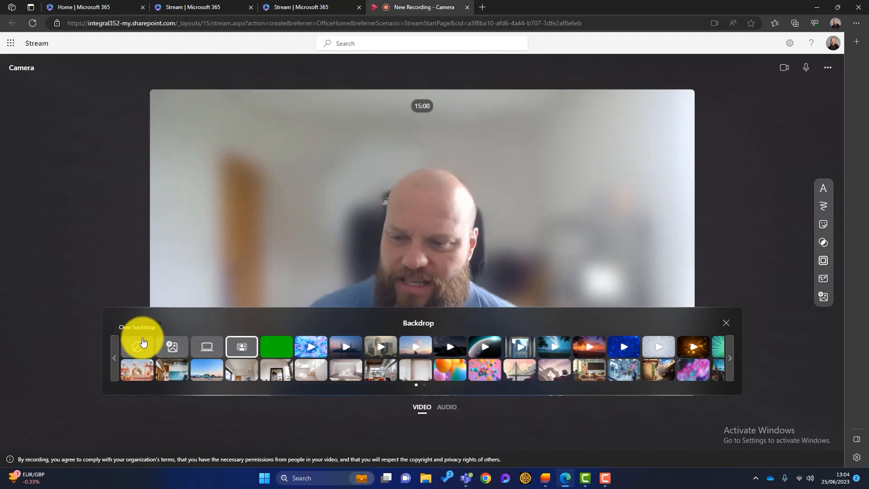
{"action": "left_click", "coordinate": [138, 347]}
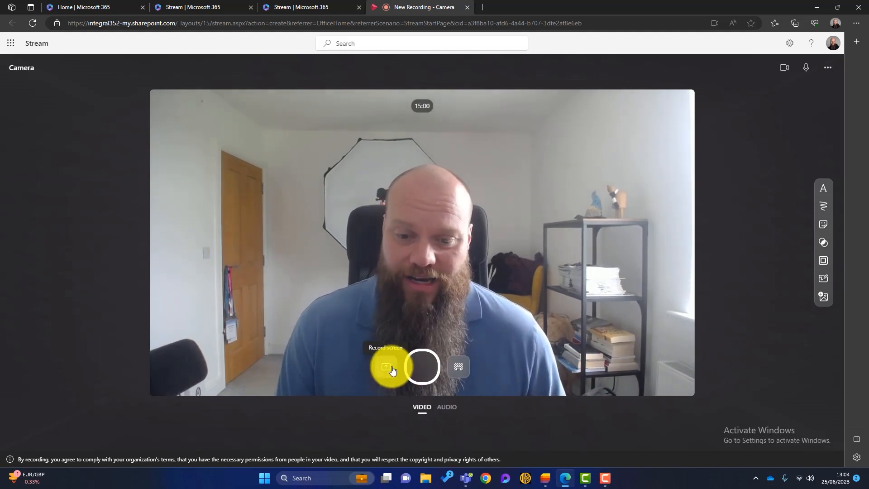
Switch the recorder to Record screen, view the Entire Screen sharing choice, then cancel the picker.
{"action": "left_click", "coordinate": [385, 367]}
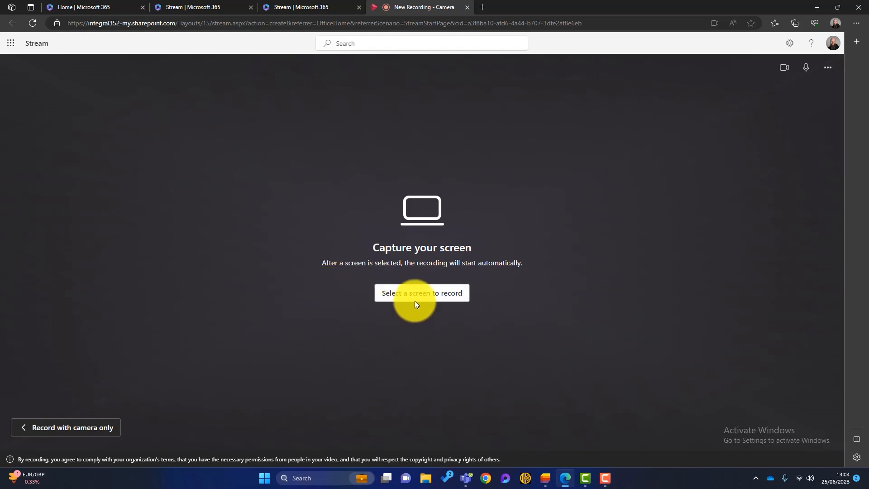
{"action": "left_click", "coordinate": [421, 292]}
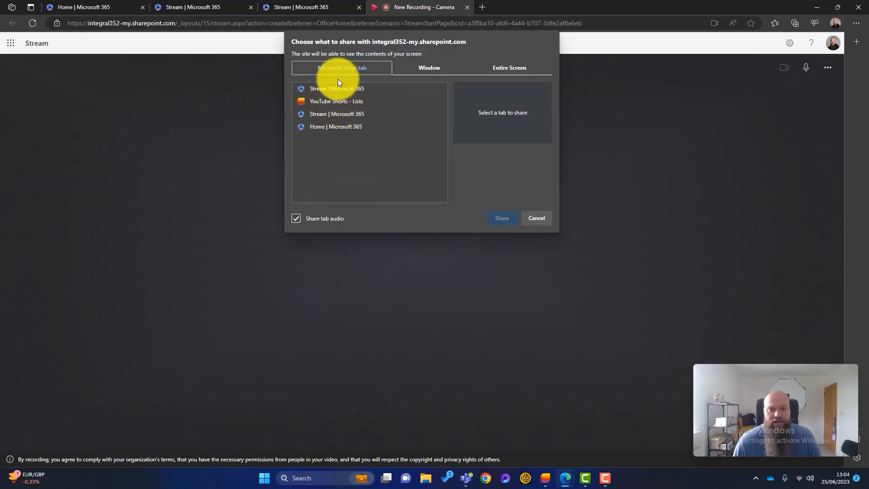
{"action": "mouse_move", "coordinate": [503, 68]}
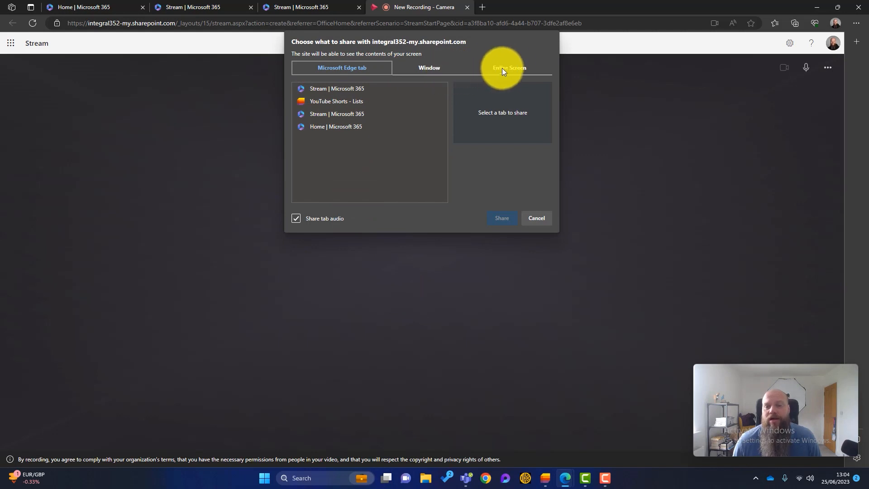
{"action": "left_click", "coordinate": [508, 68]}
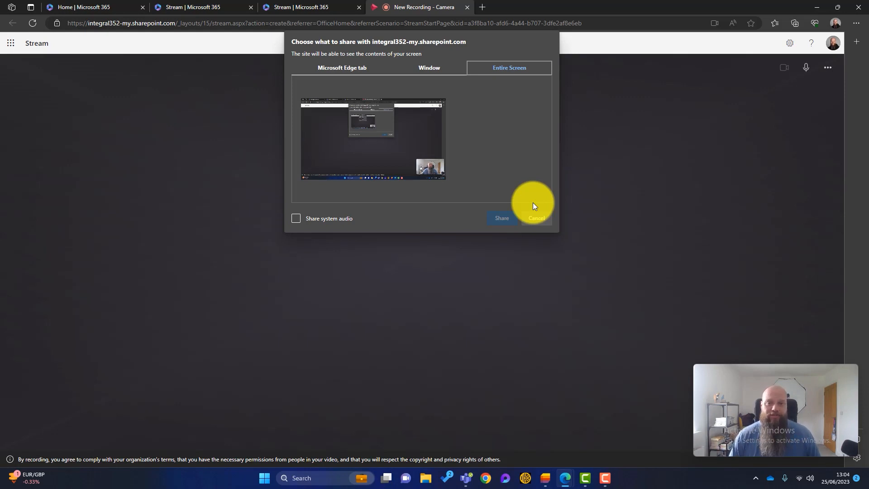
{"action": "mouse_move", "coordinate": [585, 161]}
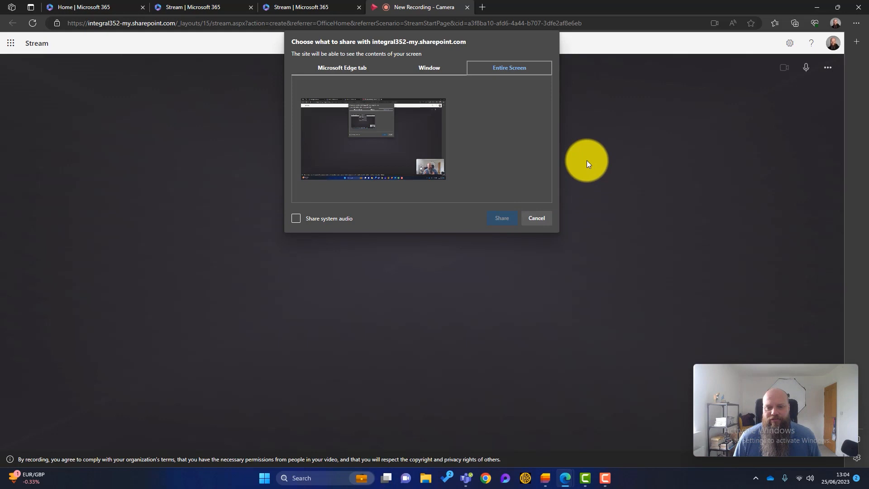
{"action": "left_click", "coordinate": [535, 217]}
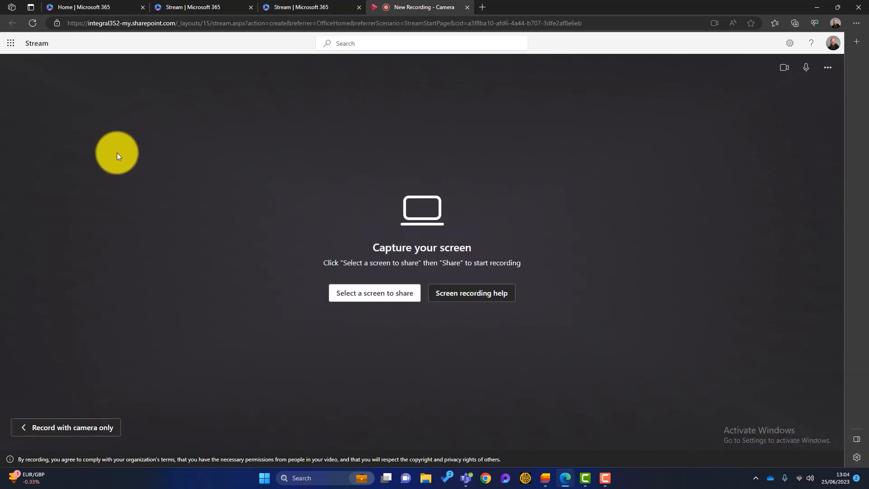
Return to camera-only recording, draw with the pen, add a Frame and apply the Graph board background.
{"action": "left_click", "coordinate": [373, 292]}
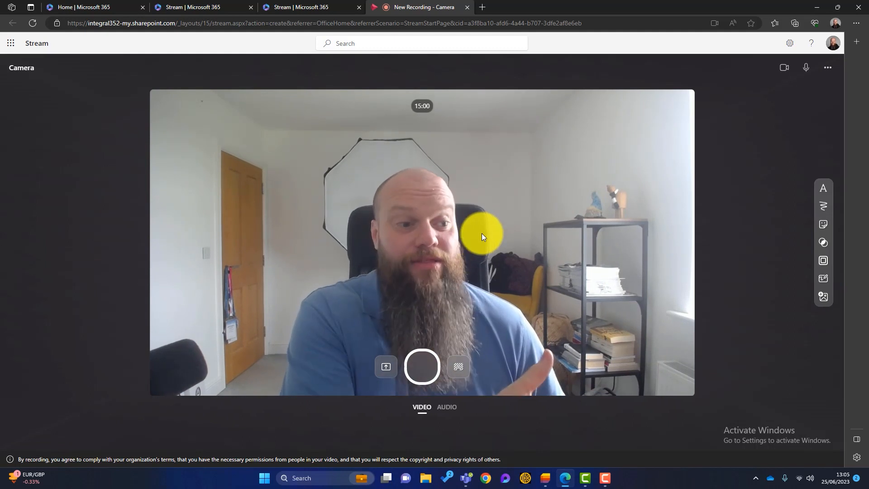
{"action": "left_click", "coordinate": [823, 189]}
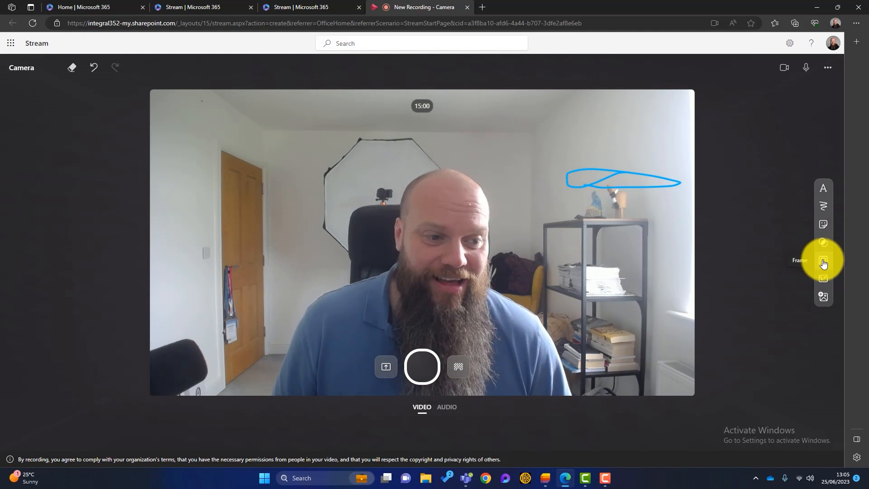
{"action": "left_click", "coordinate": [825, 261]}
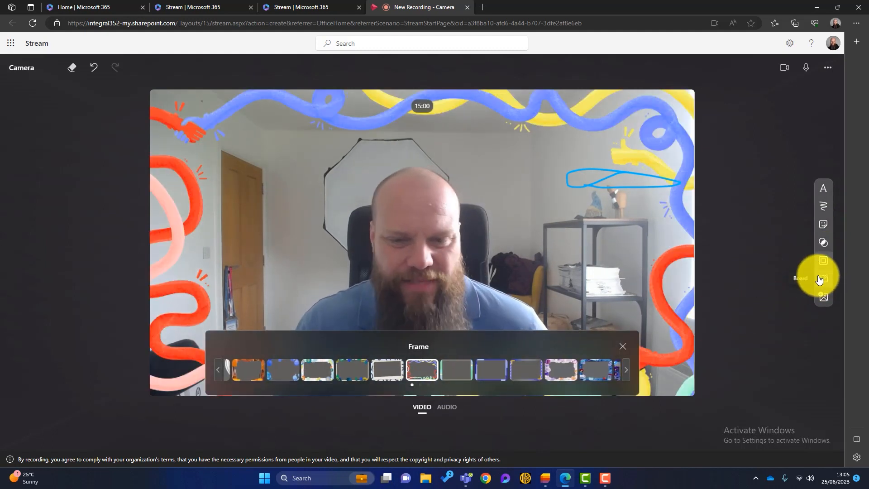
{"action": "left_click", "coordinate": [822, 260]}
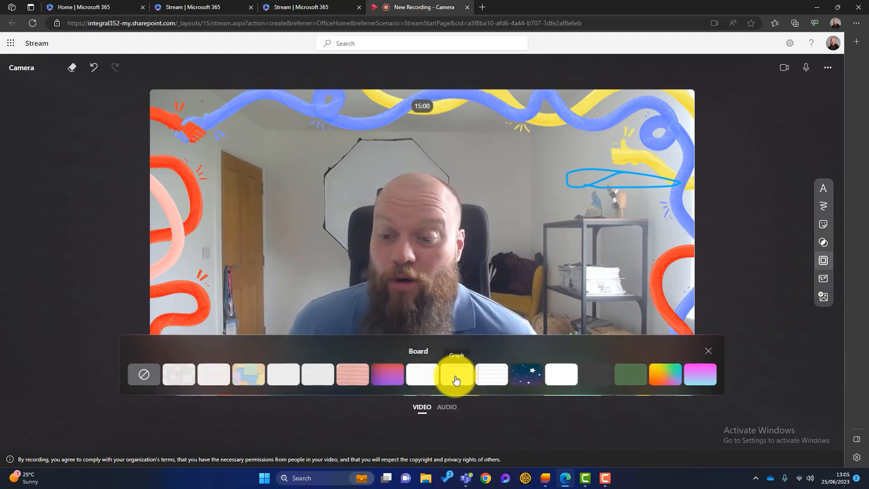
{"action": "left_click", "coordinate": [454, 374]}
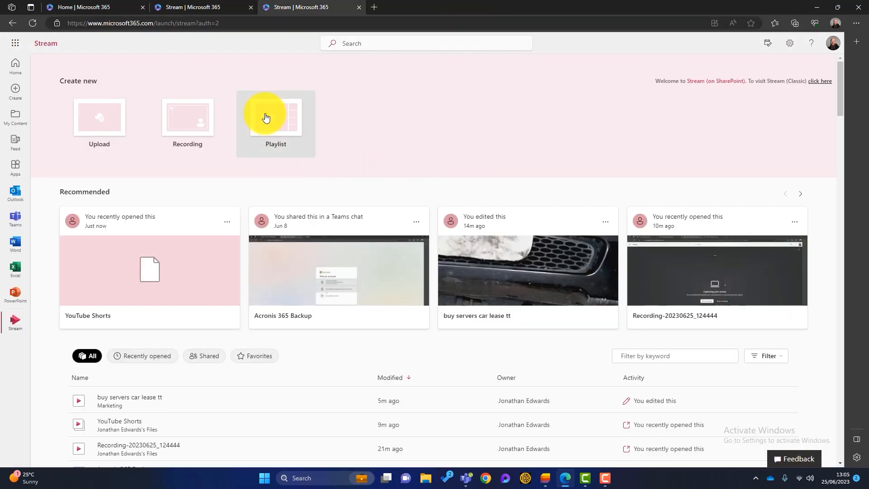
Start a new Playlist from Create new, opening the new list form in Microsoft Lists.
{"action": "left_click", "coordinate": [275, 116]}
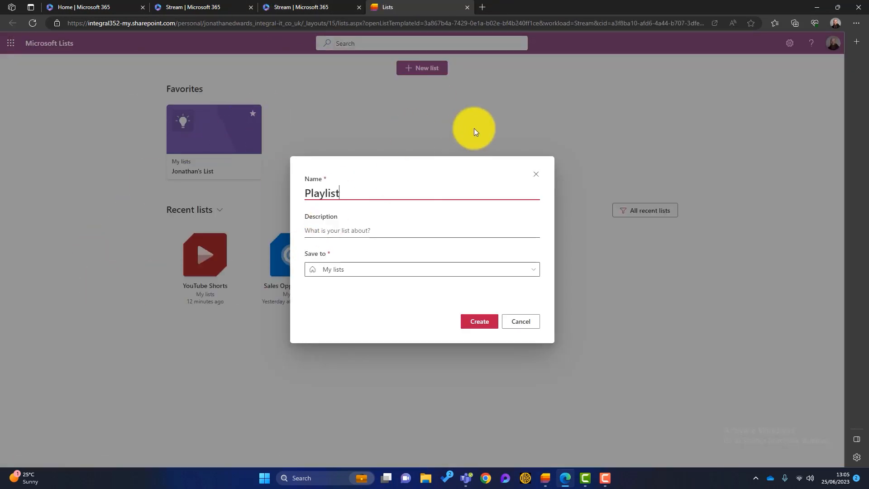